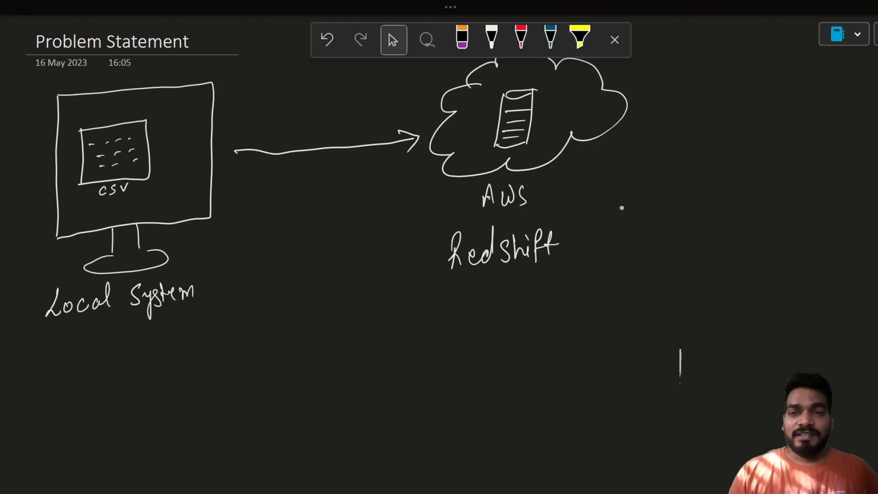
Handwrite 'Python' in white ink under the local-to-Redshift arrow, then exit full-page view
left_click(492, 39)
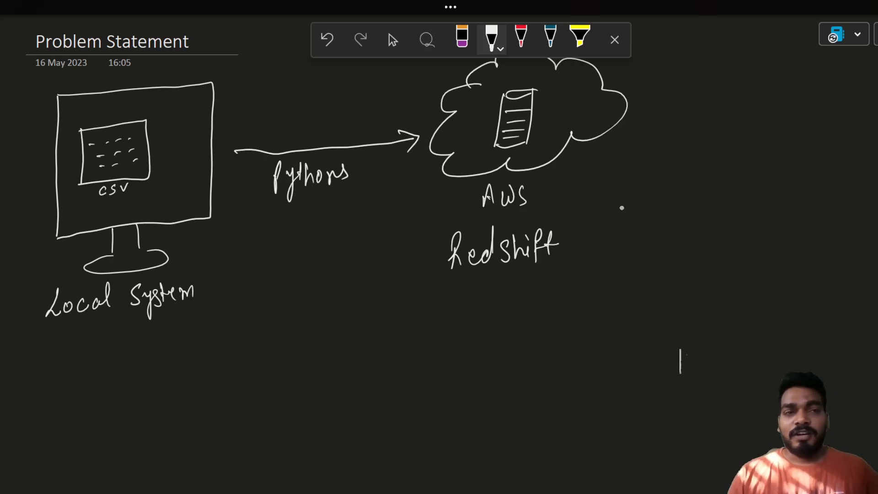
left_click(614, 40)
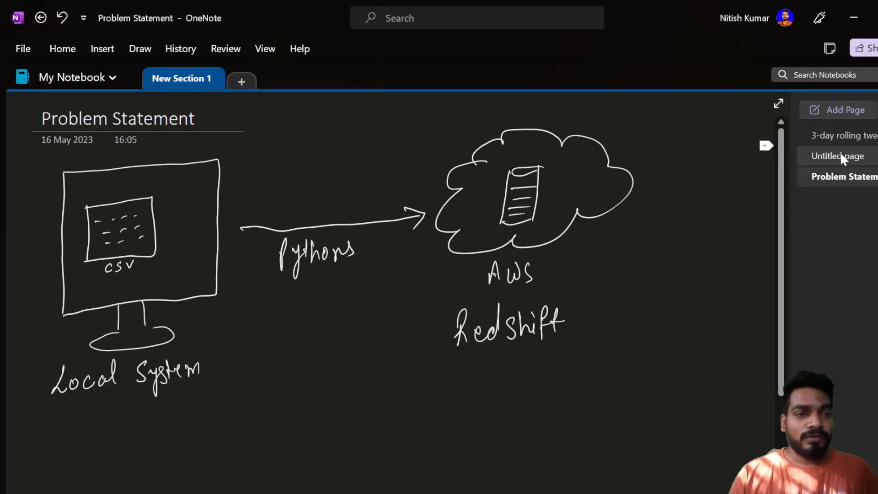
On 'Untitled page', draw a curved arrow from the monitor directly to the Redshift cloud
left_click(838, 155)
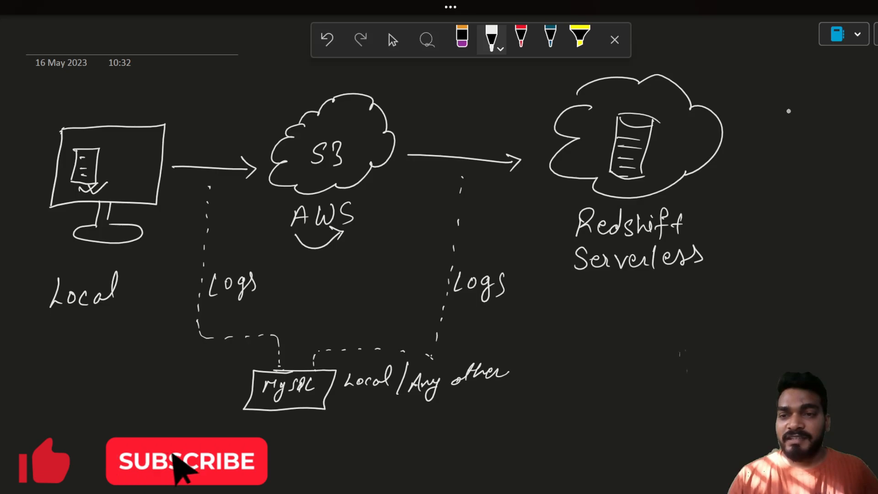
left_click(187, 462)
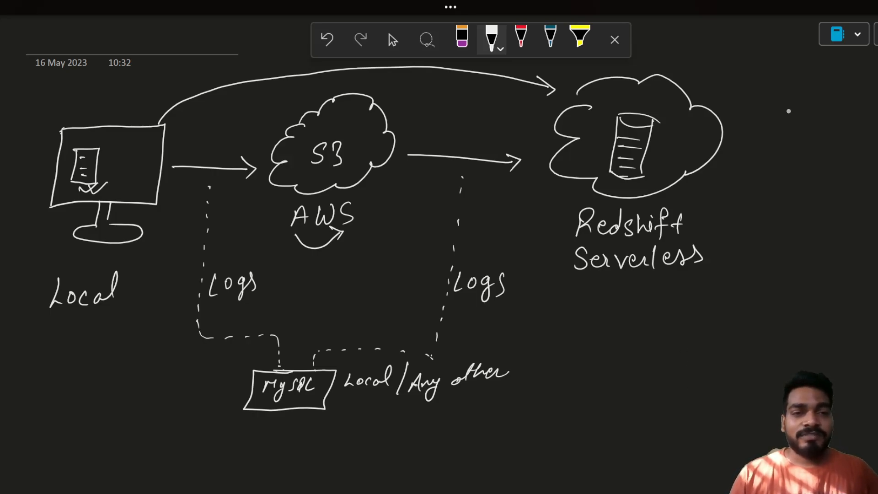
Write '(AWS free Tier)' beside Redshift Serverless and highlight S3 and both arrows yellow
left_click_drag(723, 202, 723, 249)
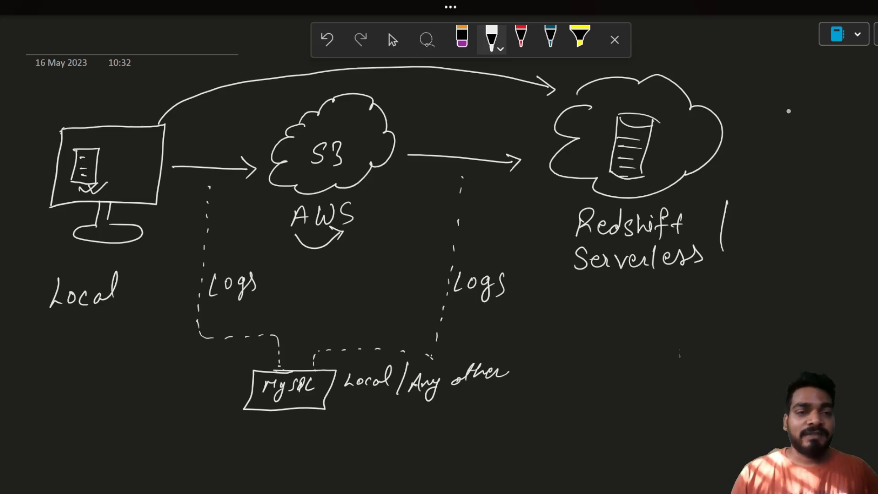
type("A")
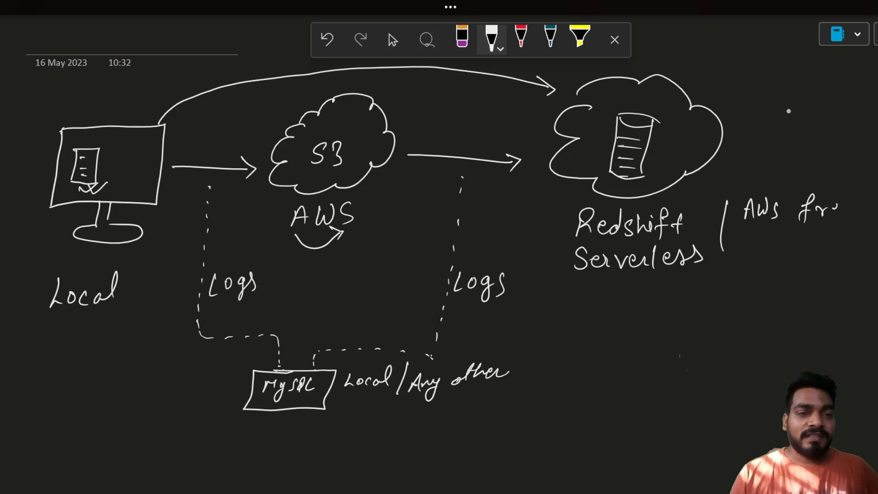
type("Free")
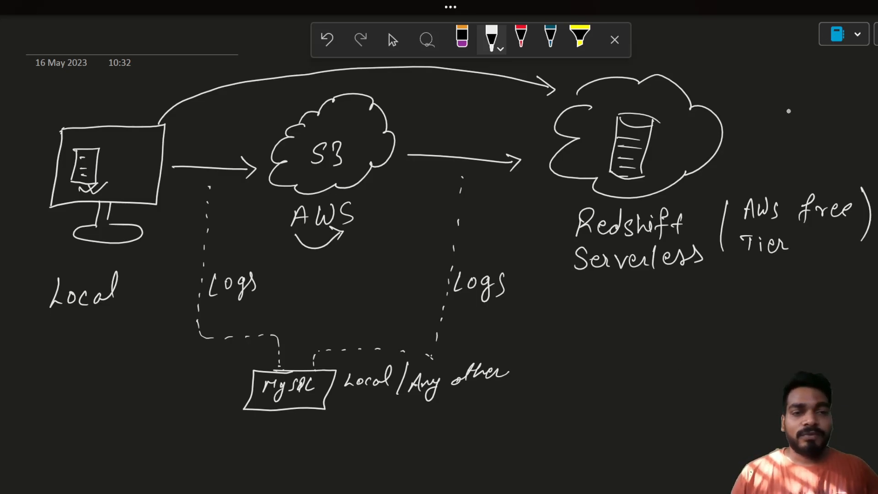
left_click_drag(682, 352, 681, 404)
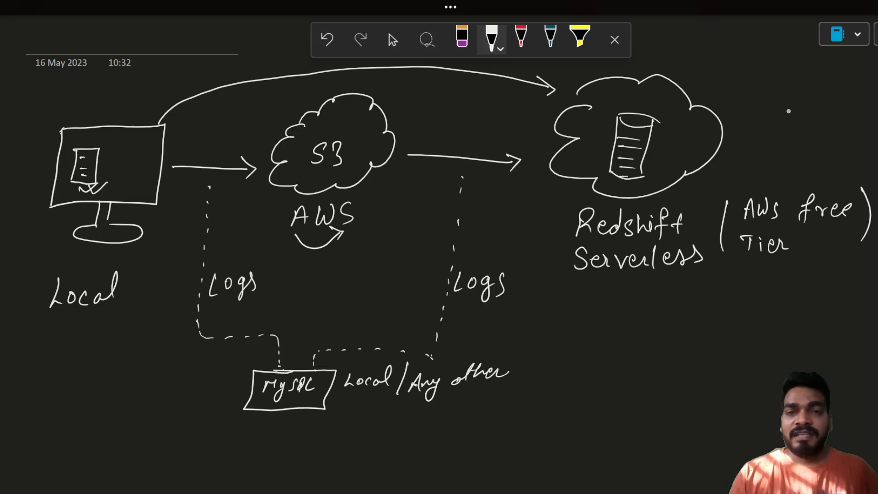
left_click(580, 38)
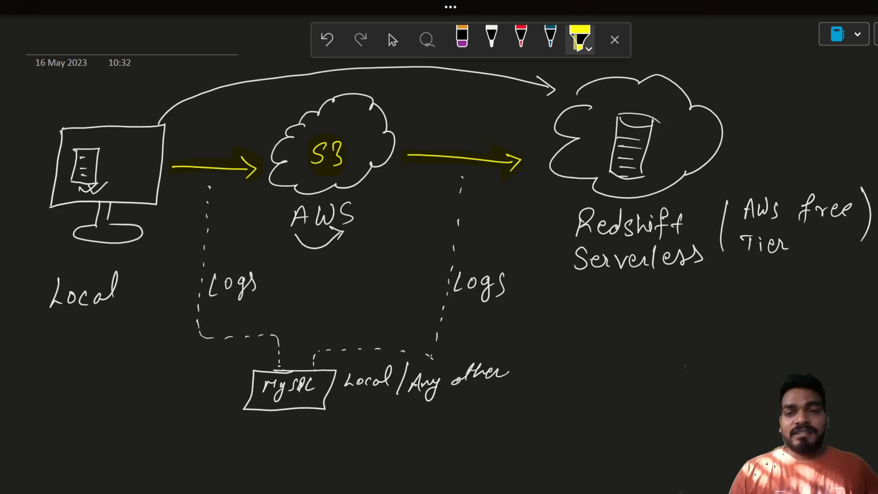
In red ink, label both arrows 'Python', underline 'Local', and write 'AWS Free Tier' under Redshift
left_click(521, 38)
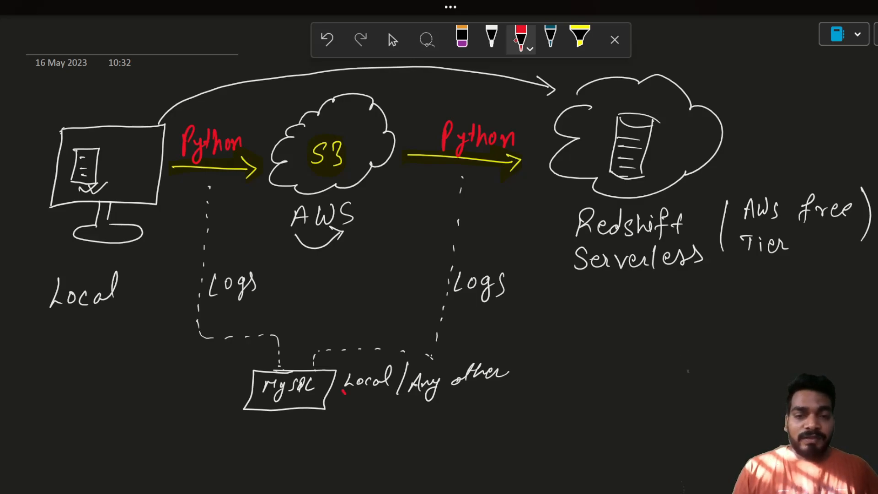
left_click_drag(344, 395, 395, 395)
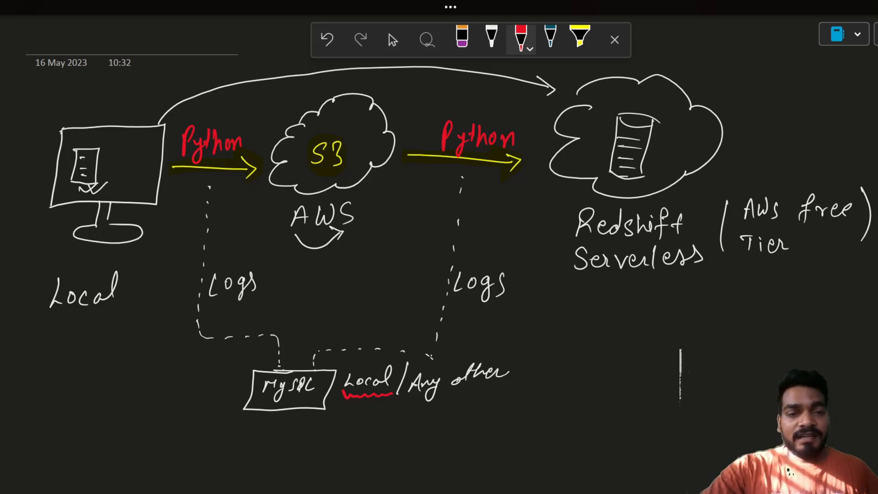
left_click_drag(608, 336, 622, 308)
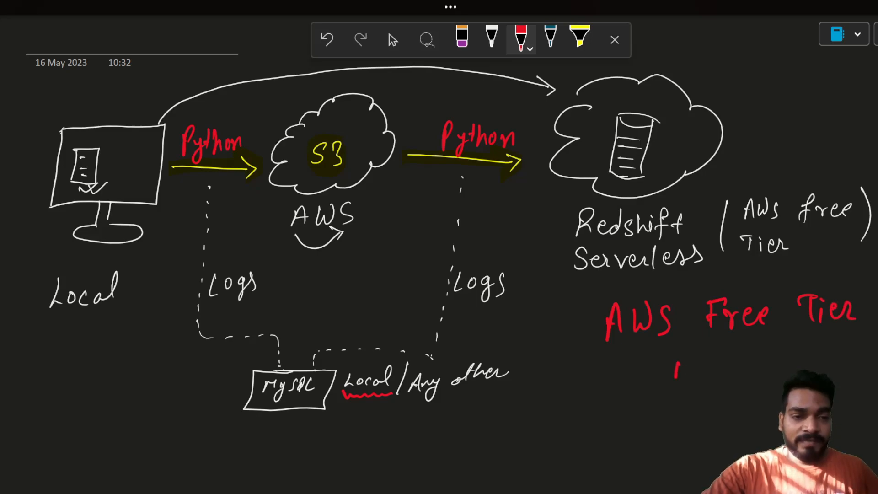
Add 'Account' in red under 'AWS Free Tier' below Redshift Serverless
left_click_drag(678, 358, 779, 364)
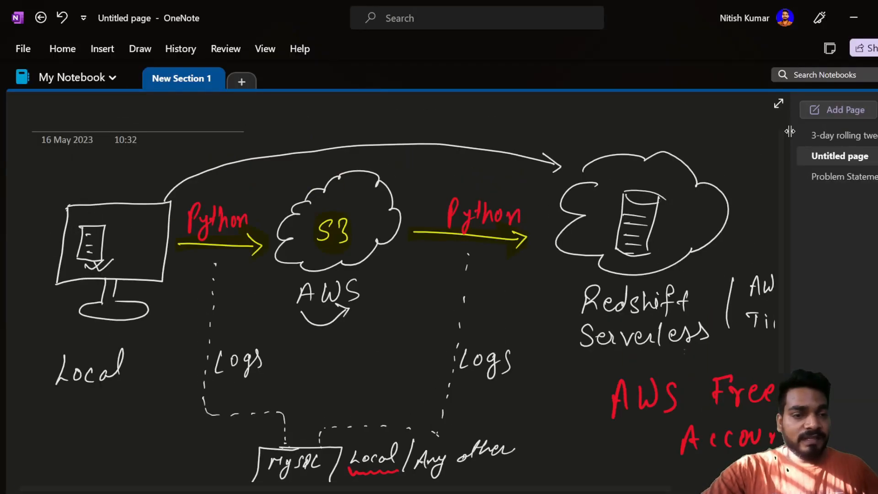
left_click(778, 104)
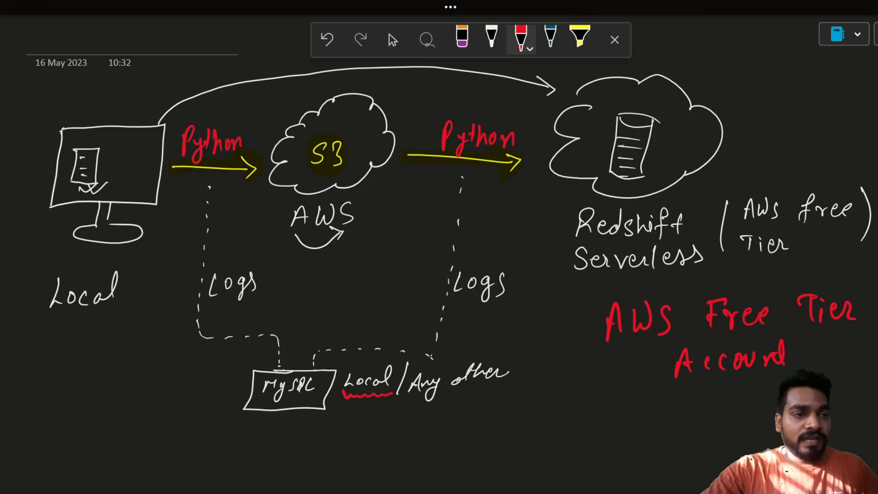
Below the diagram, write '1 Install Anaconda (Python)' and '2 MySQL Workbench' in red, ticking both
scroll("down", 3)
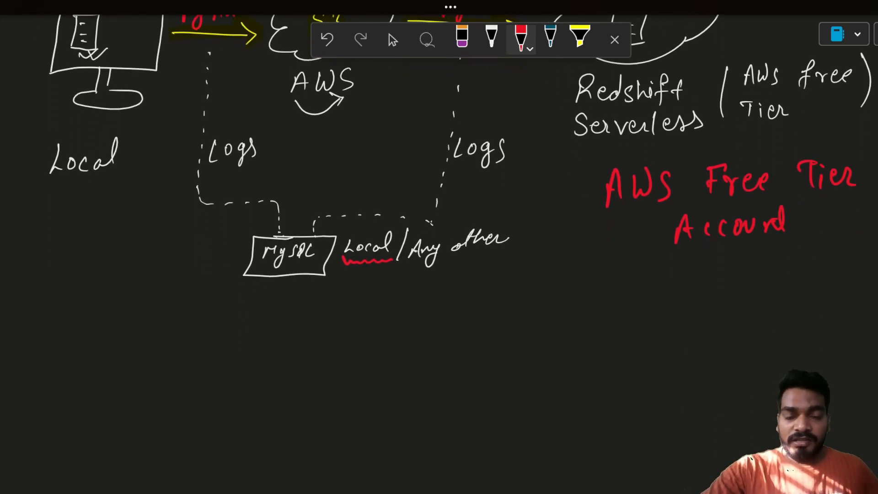
left_click_drag(387, 325, 412, 302)
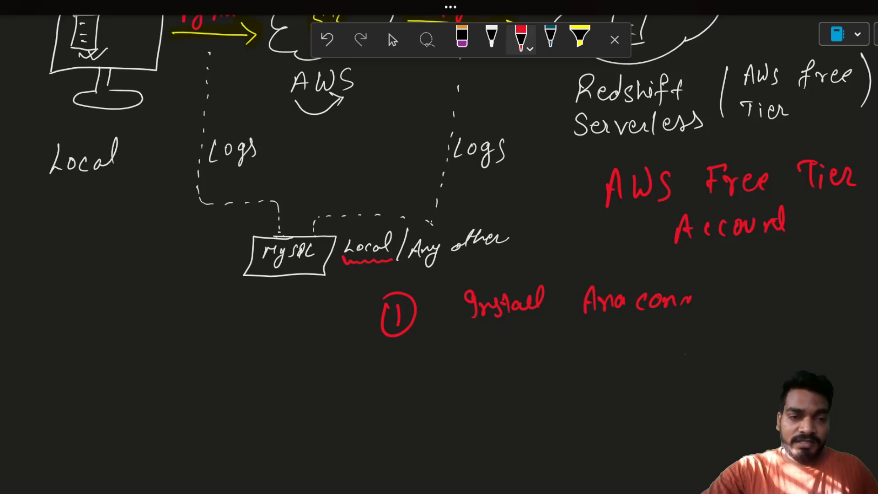
type("da (Python")
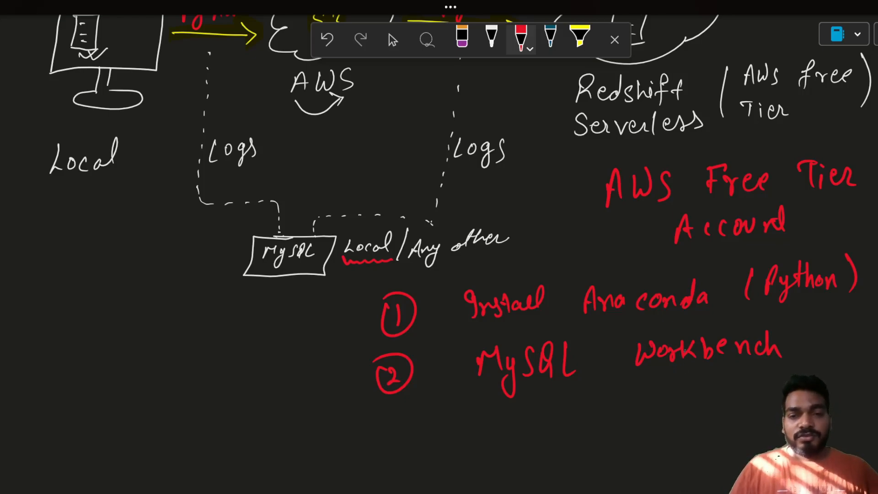
left_click_drag(322, 330, 349, 387)
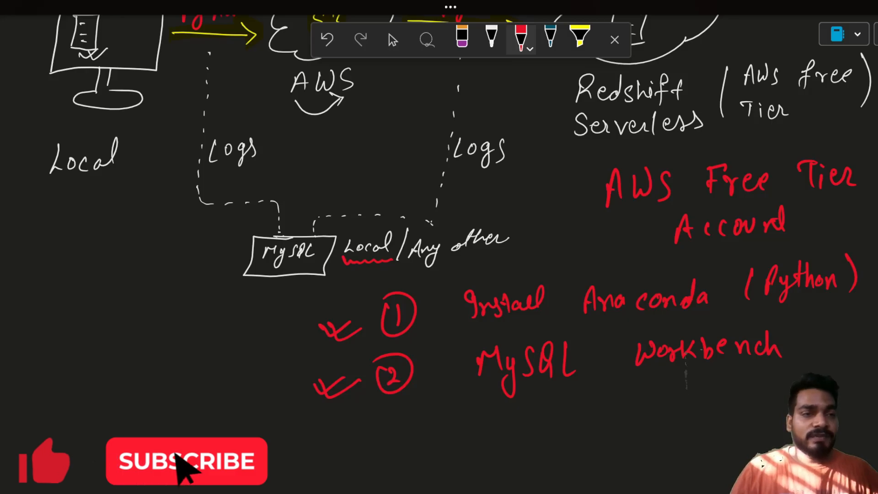
left_click(186, 461)
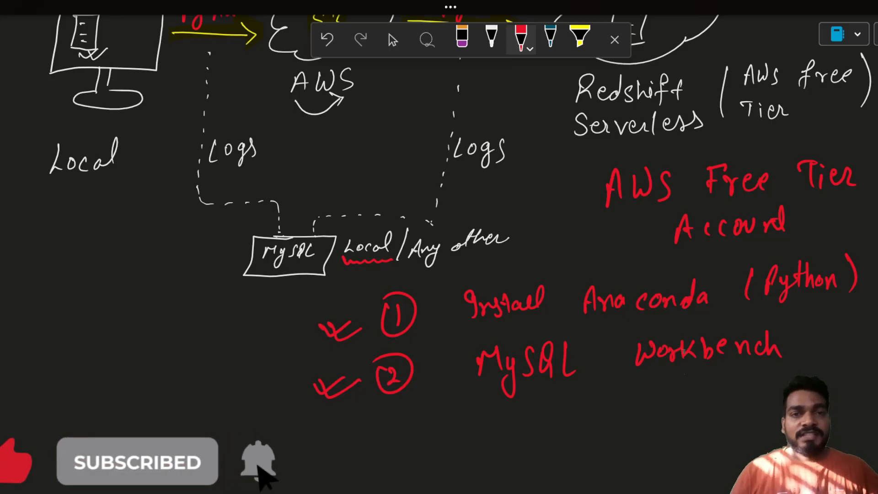